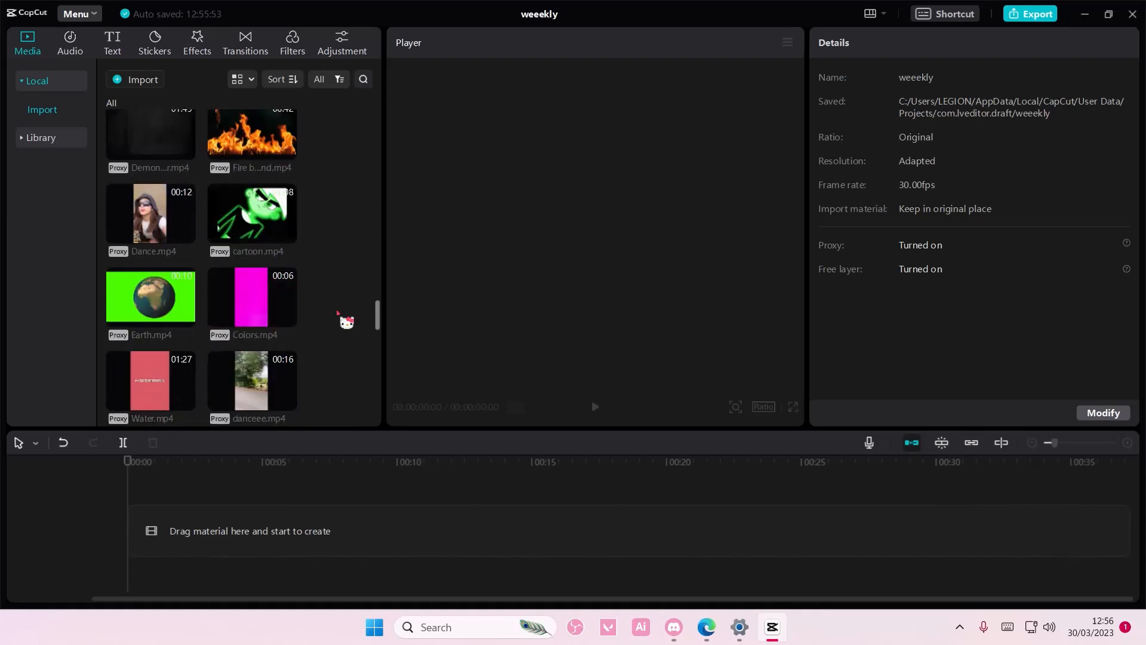
# - Scroll the Media panel down to find ave moves.mp4 in the Videos folder
pyautogui.scroll(-3)
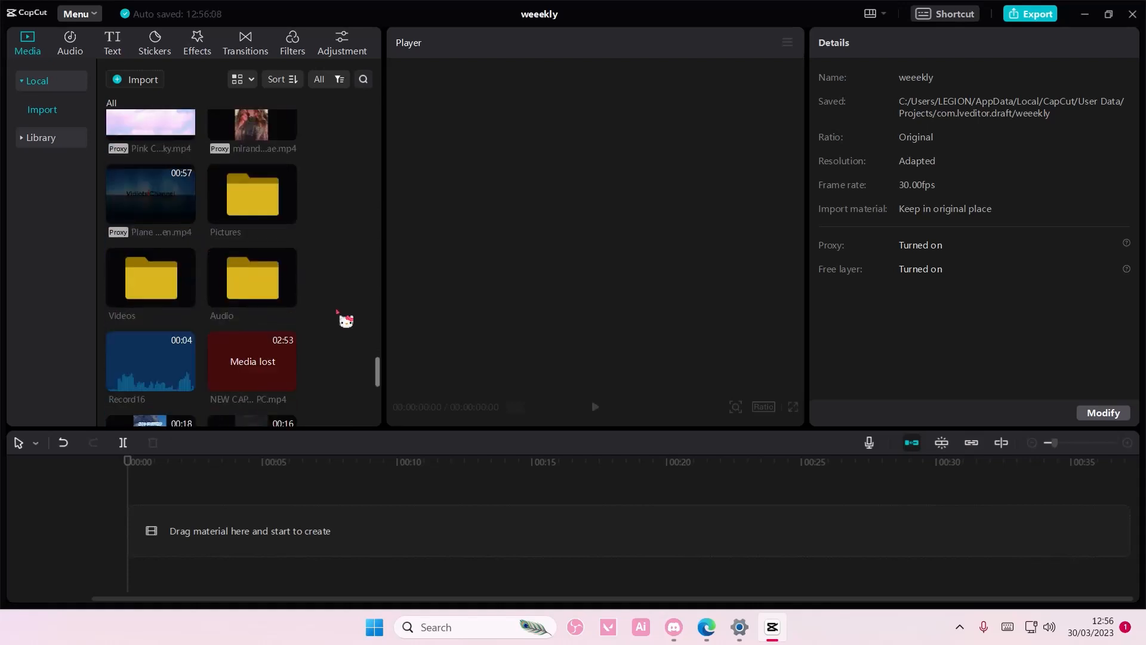
pyautogui.scroll(-3)
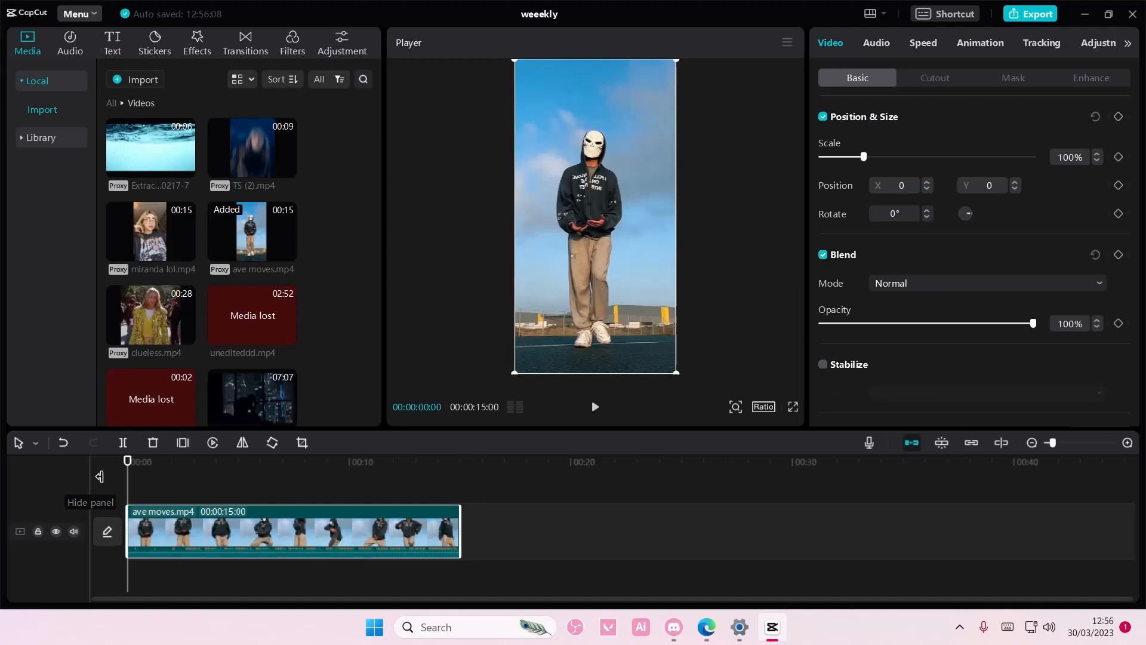
# - Position the playhead on the dance clip, then move it back near the start
pyautogui.click(73, 532)
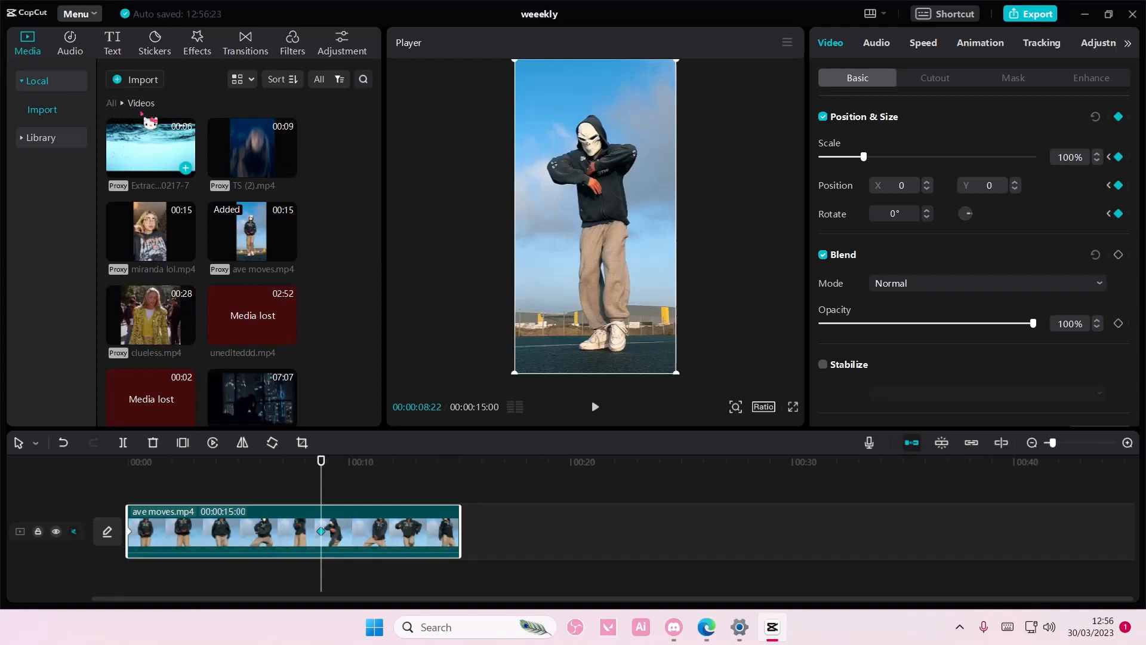
pyautogui.moveTo(864, 157); pyautogui.dragTo(888, 157)
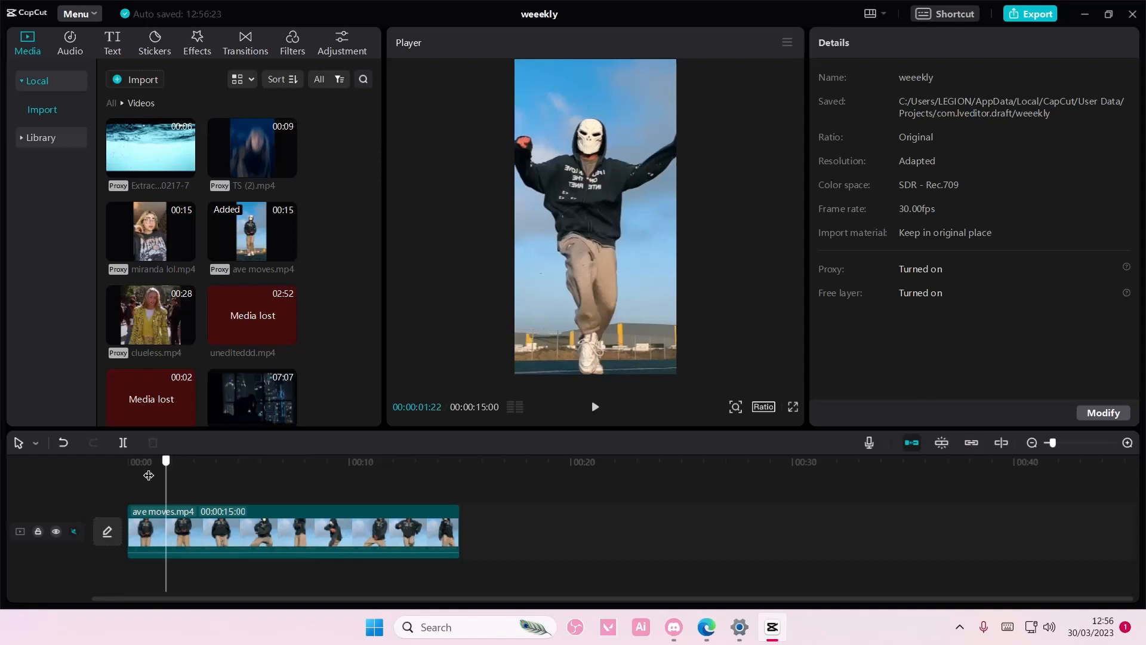
# - Play the dance clip preview, then stop it just under two seconds in
pyautogui.click(595, 407)
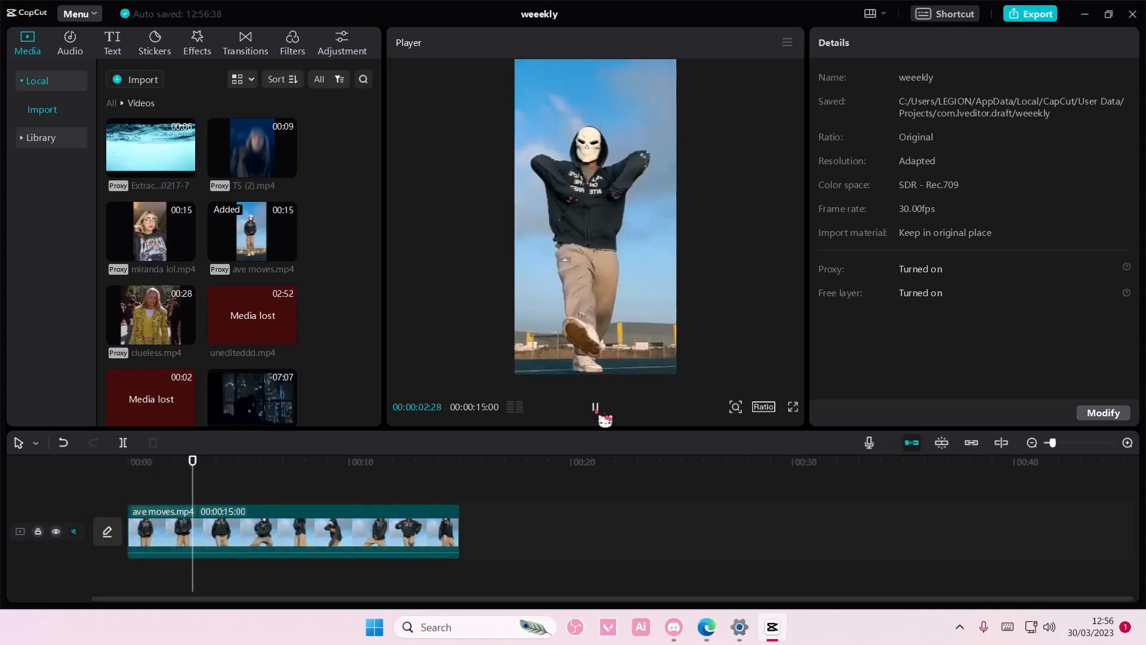
pyautogui.click(293, 531)
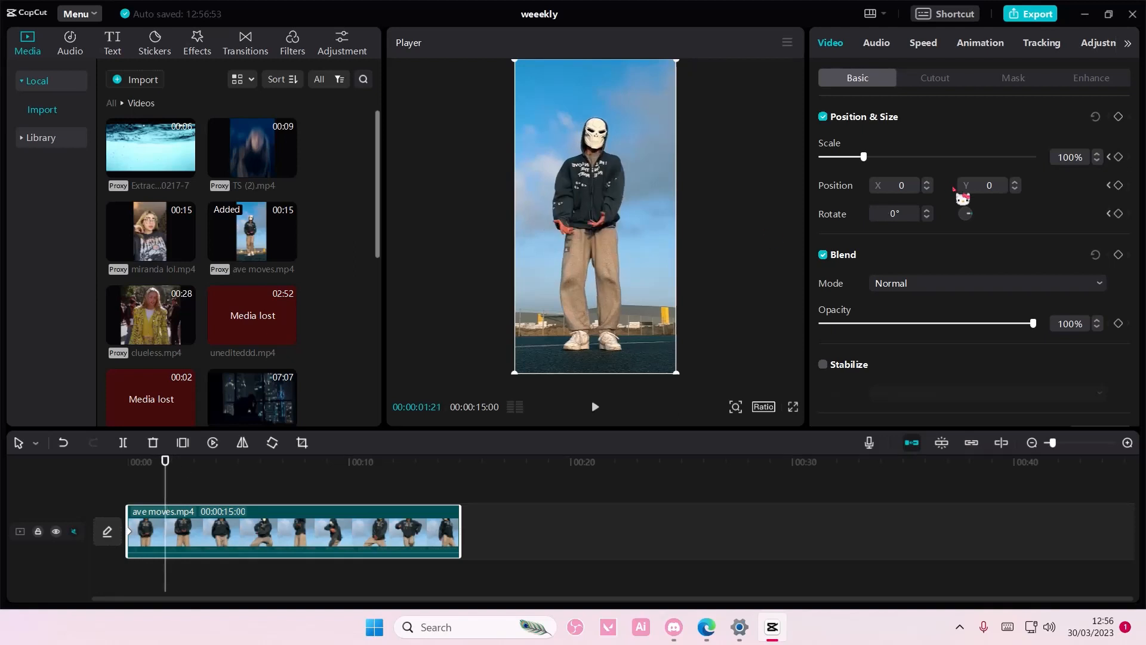
pyautogui.moveTo(1118, 116)
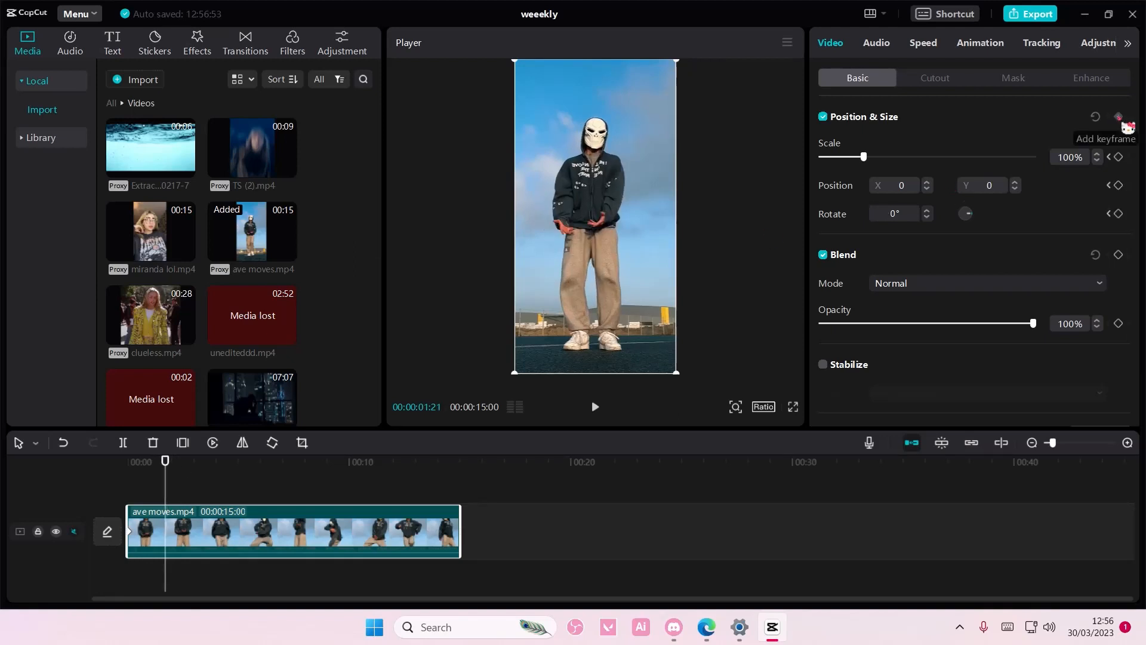
pyautogui.moveTo(868, 175)
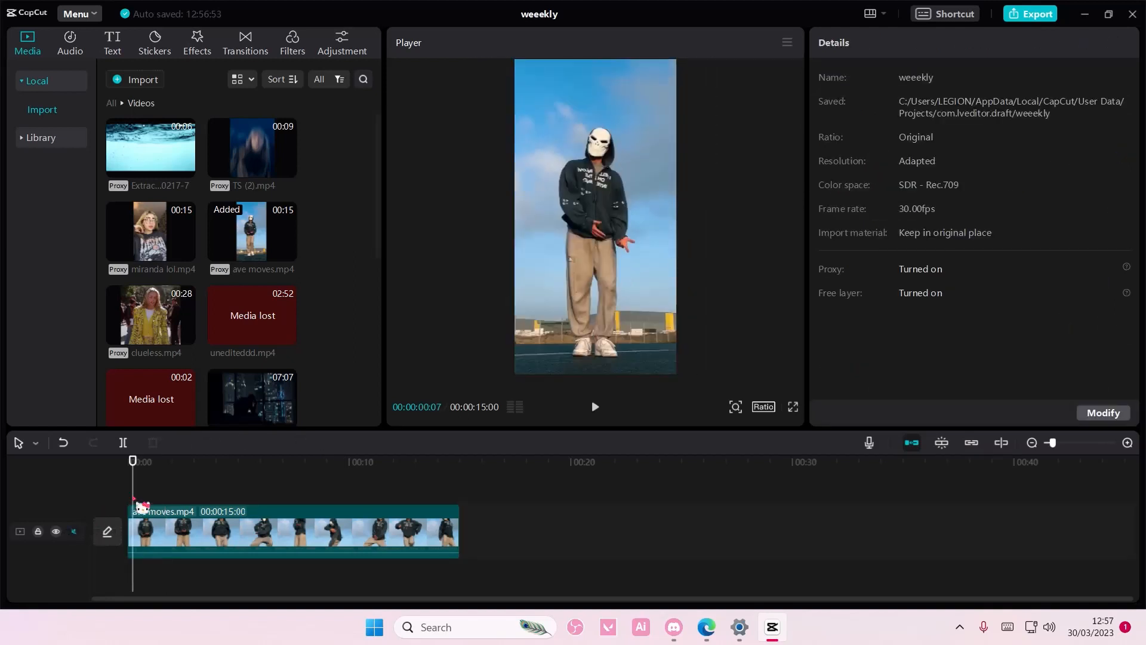
# - Scrub the playhead back to just under one second into the clip
pyautogui.moveTo(132, 460); pyautogui.dragTo(144, 461)
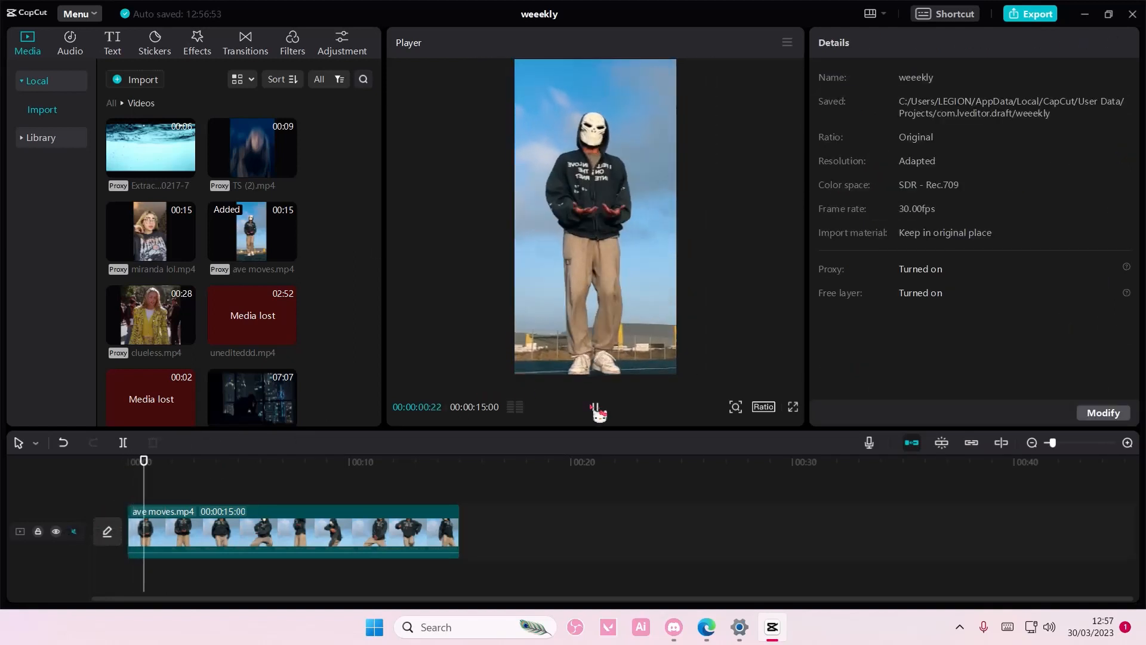
# - Select the dance clip and jump to its later keyframe
pyautogui.click(293, 532)
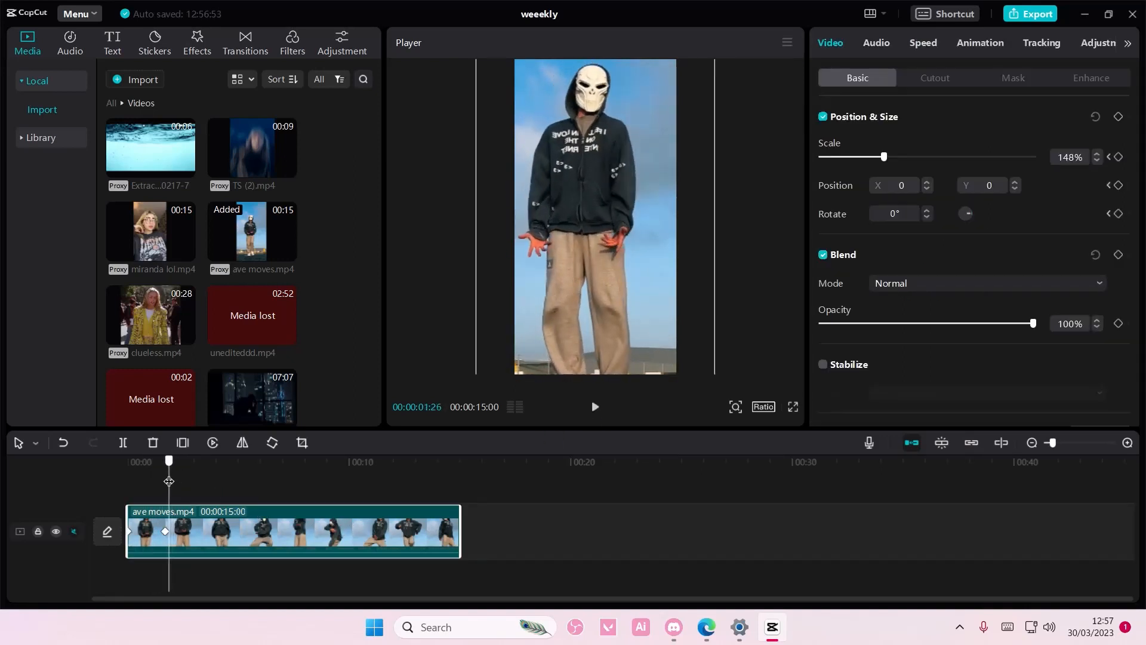
pyautogui.click(333, 461)
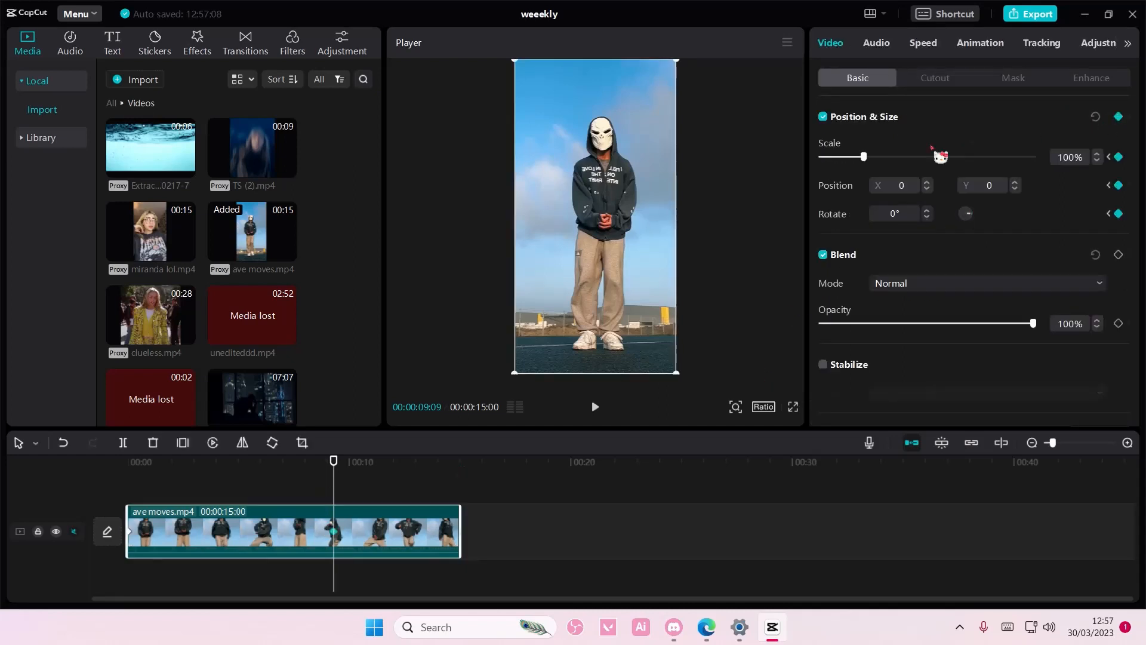
pyautogui.moveTo(877, 174)
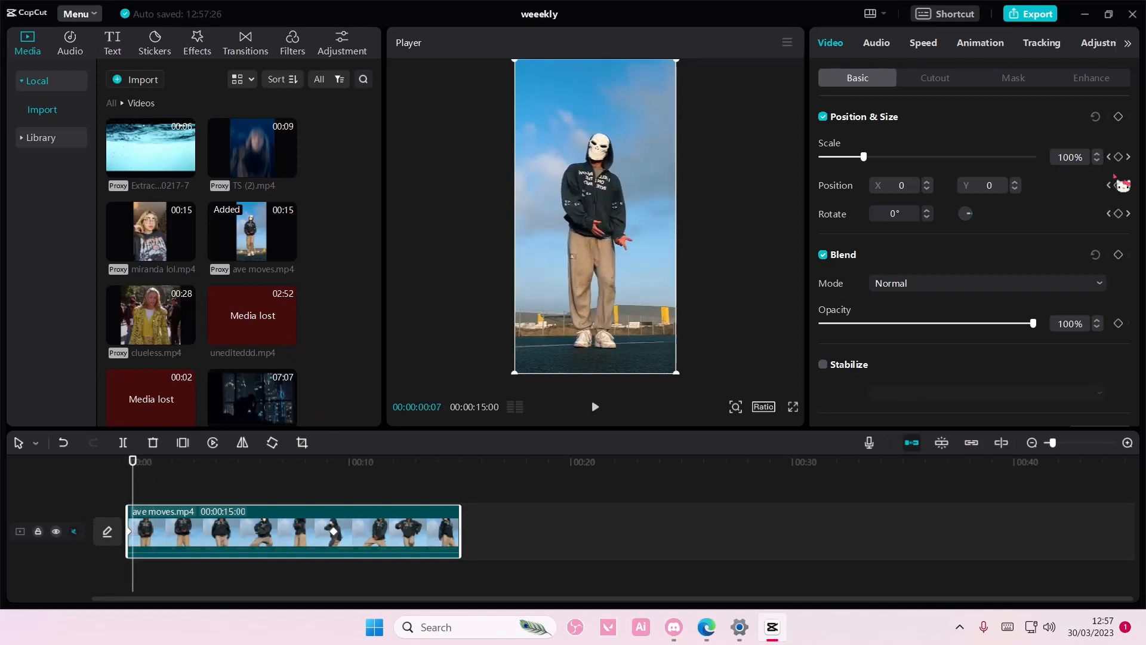
# - Drag the later scale keyframe left, closer to the first one
pyautogui.moveTo(863, 157); pyautogui.dragTo(890, 156)
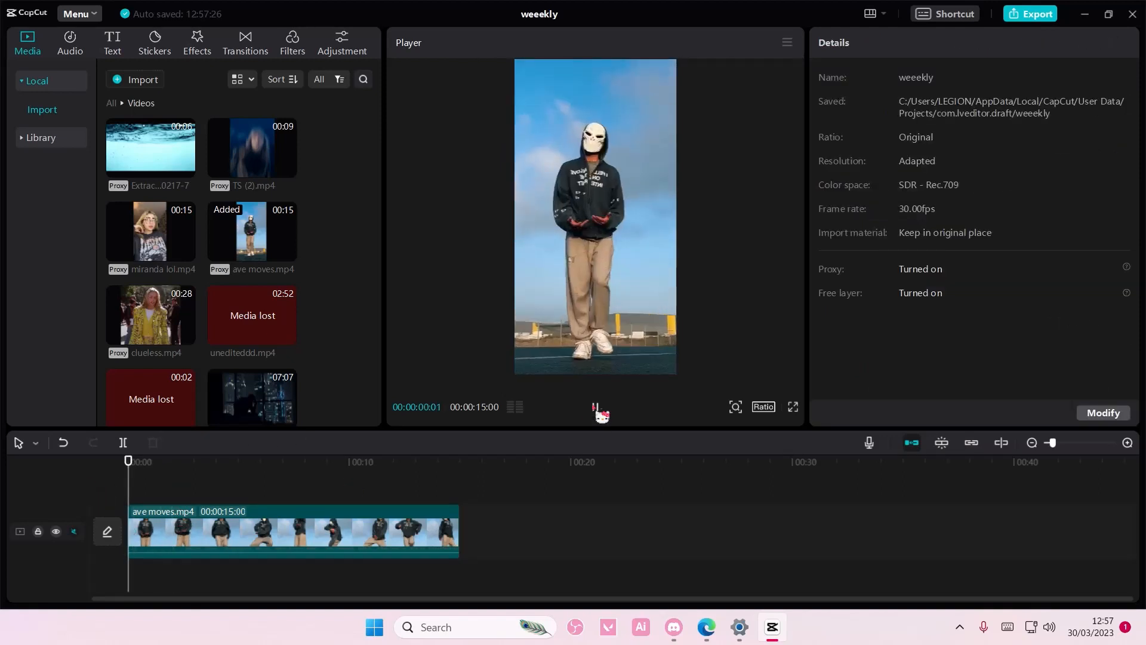
pyautogui.click(292, 531)
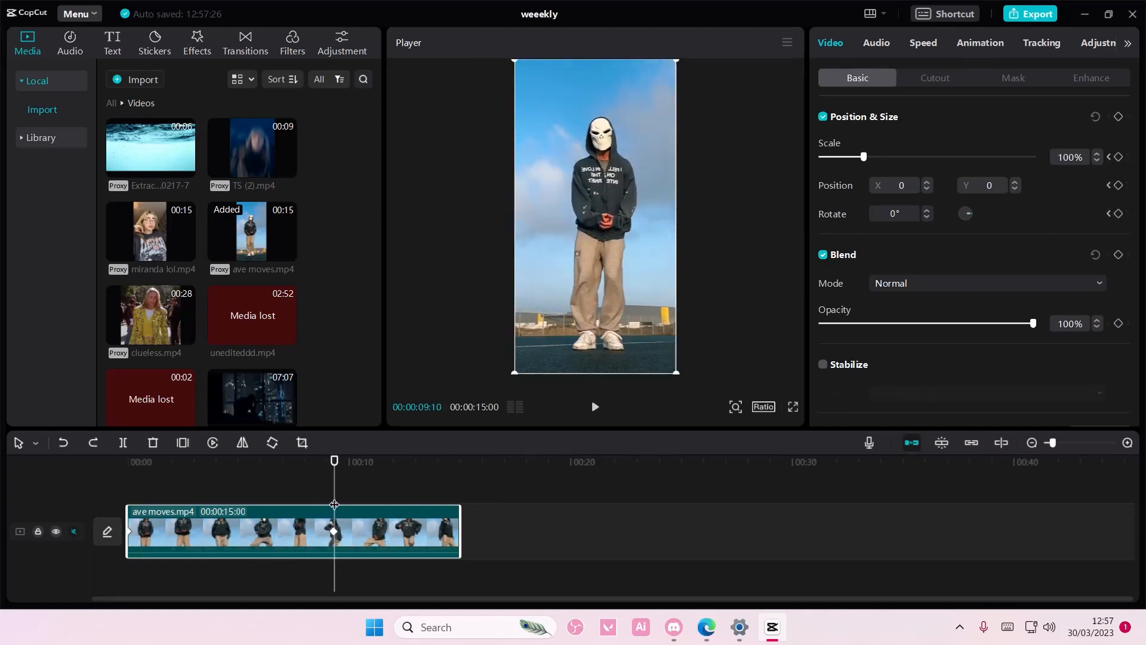
pyautogui.moveTo(864, 156); pyautogui.dragTo(884, 156)
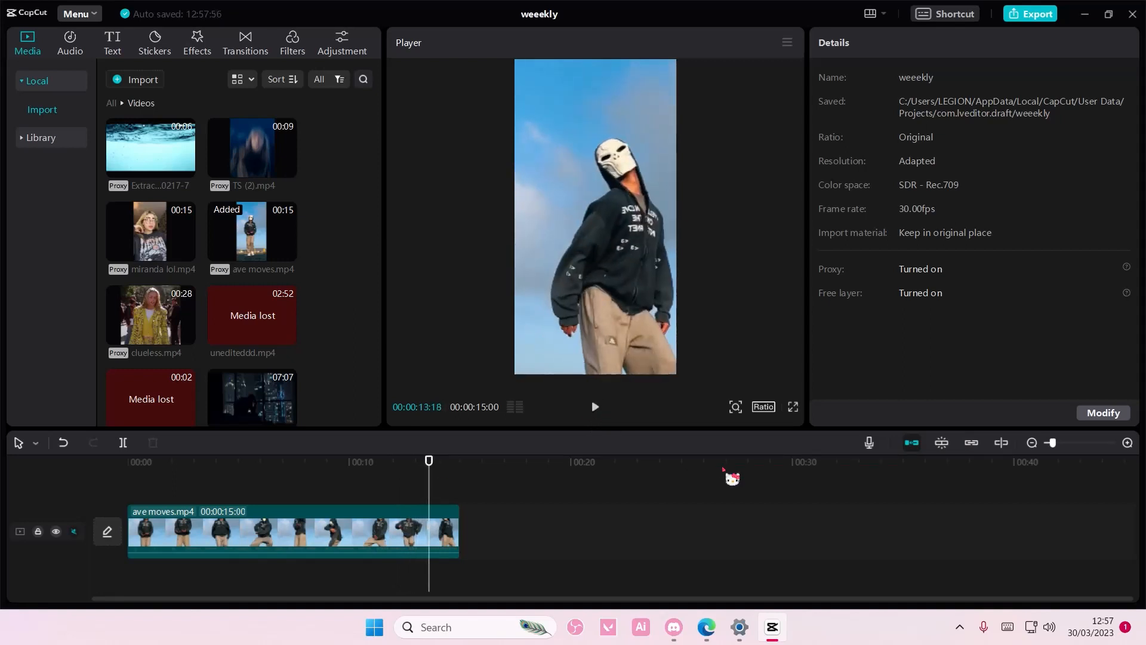
pyautogui.moveTo(865, 563)
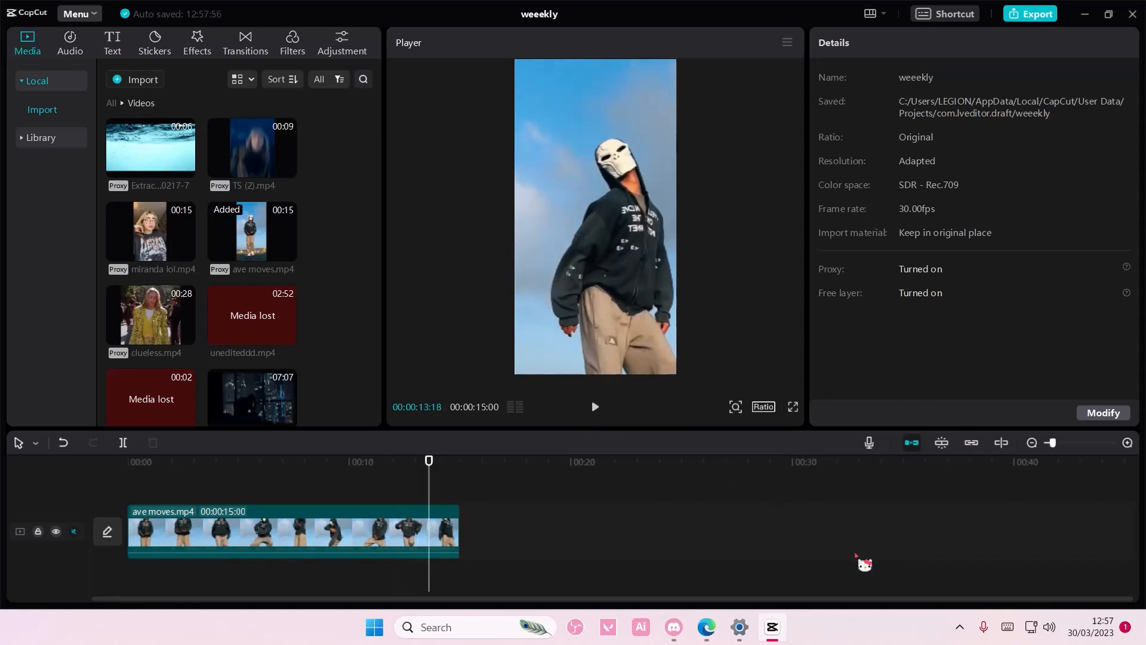